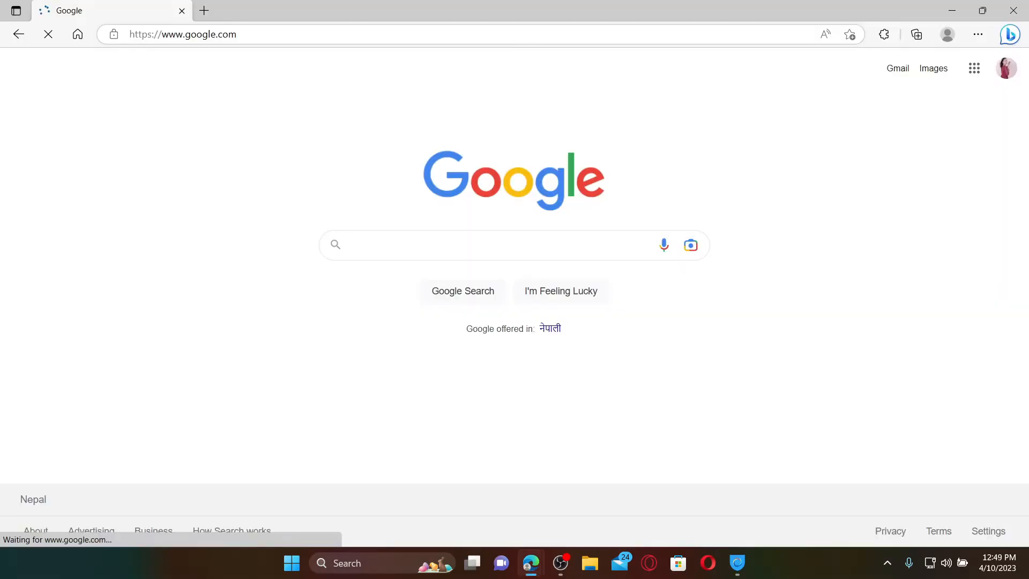
type("www.shaw.ca")
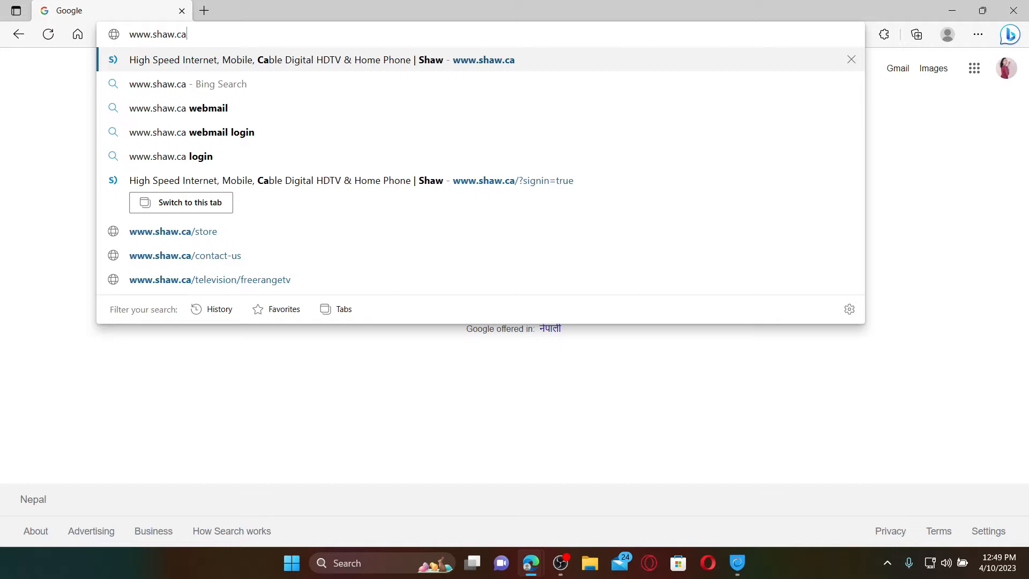
left_click(296, 60)
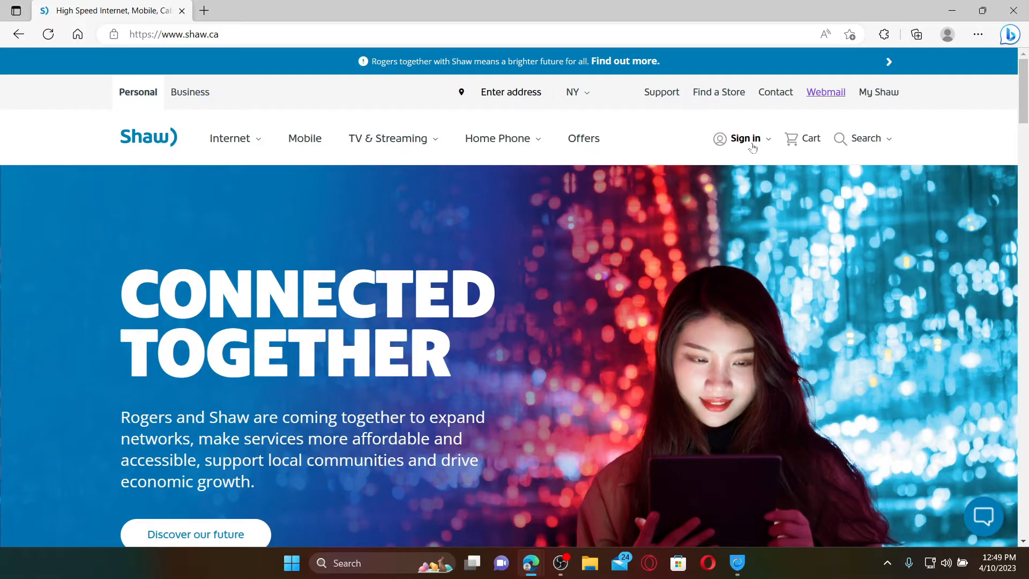
- Reach the Shaw ID registration page via Register now in the sign-in panel
left_click(741, 138)
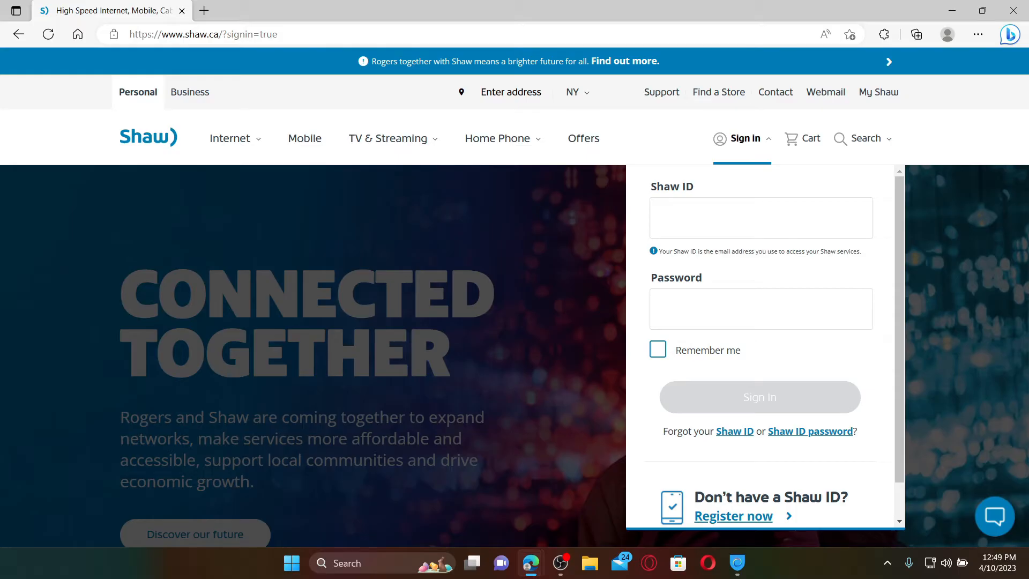
scroll("down", 3)
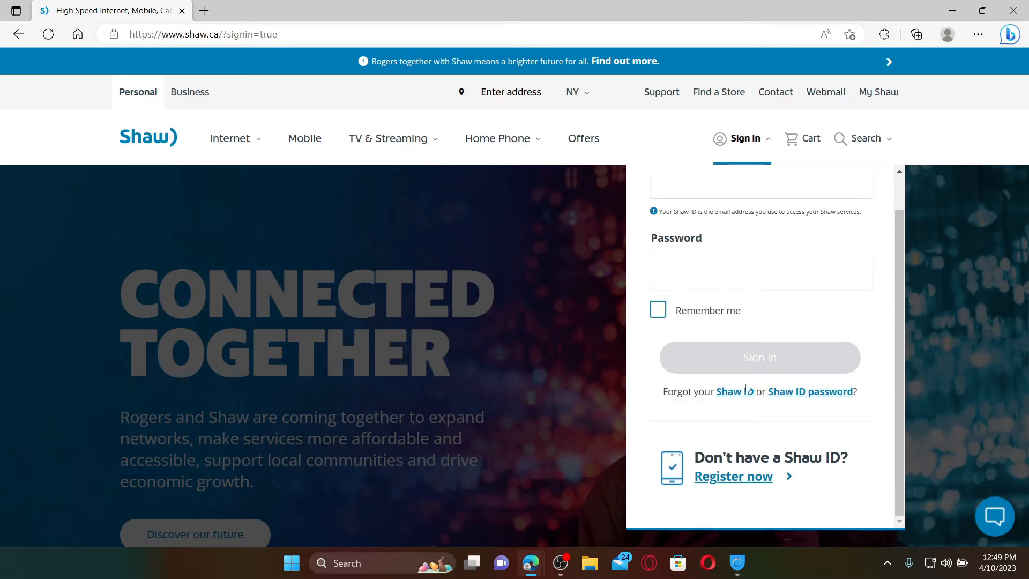
mouse_move(733, 476)
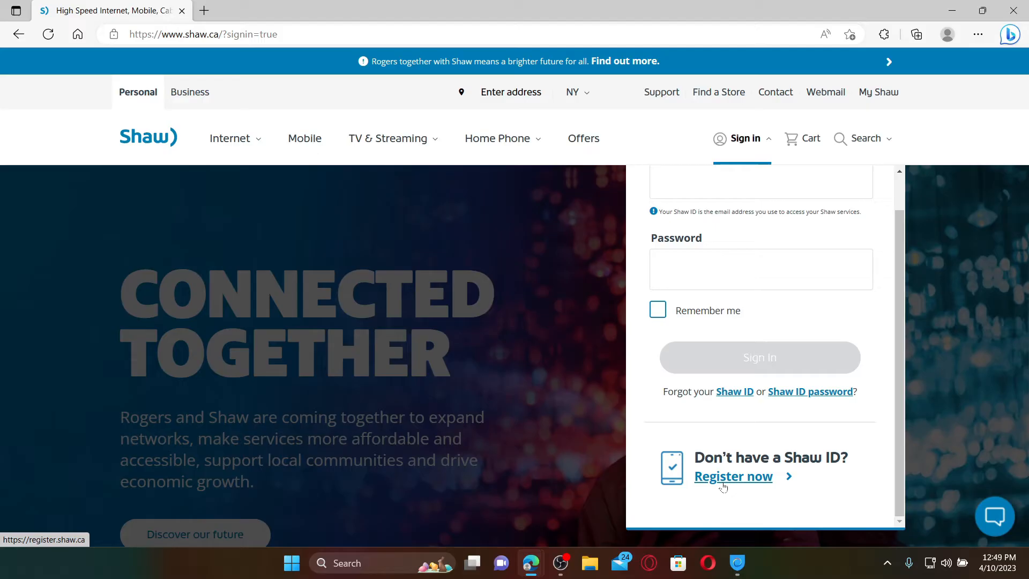
left_click(733, 475)
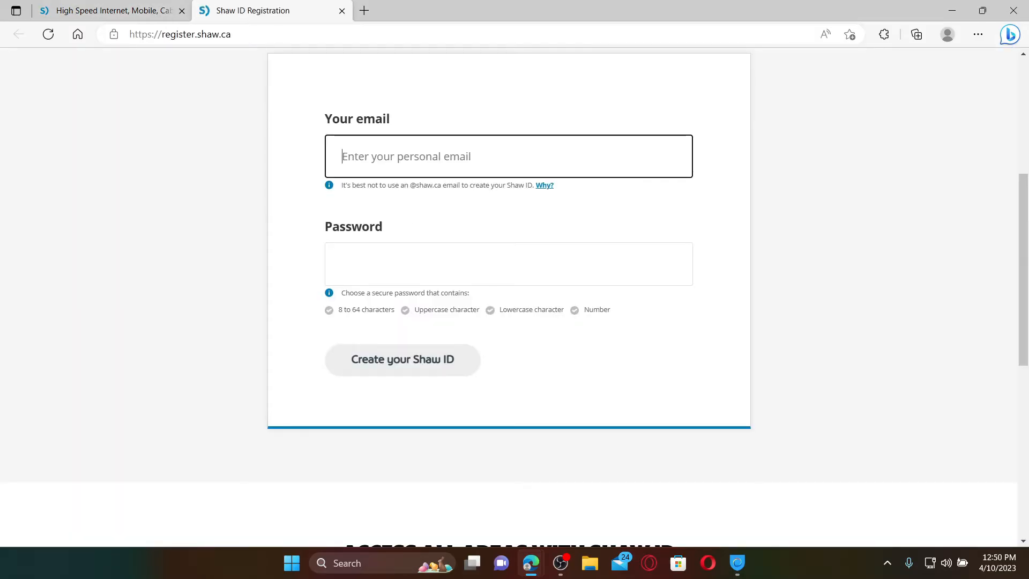
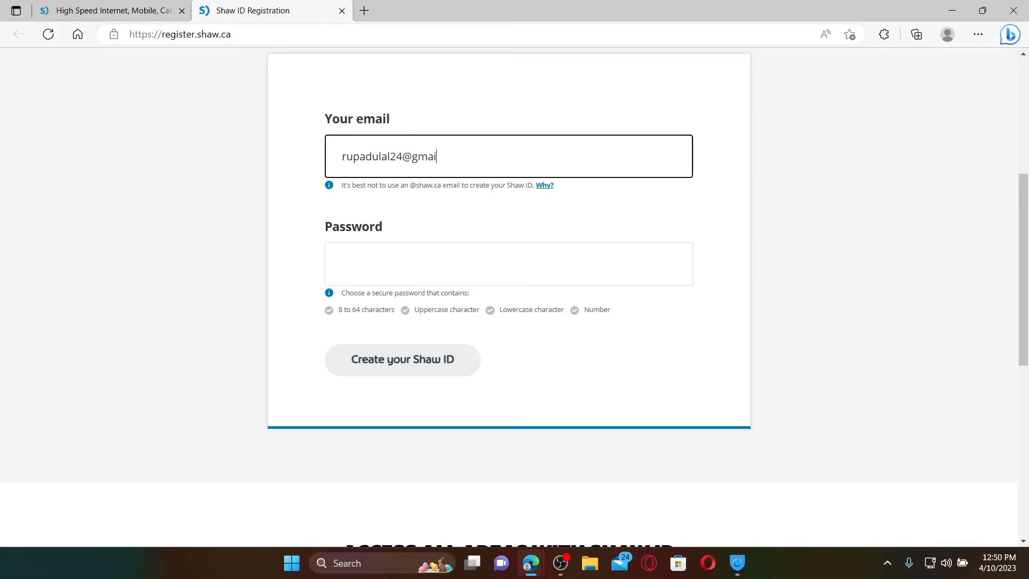
left_click(507, 264)
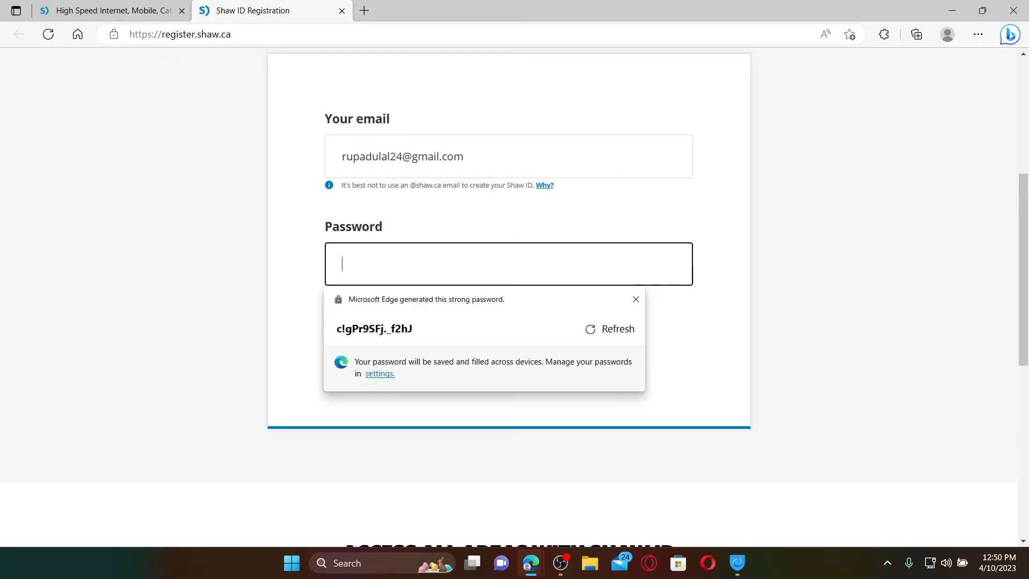
type("•••••")
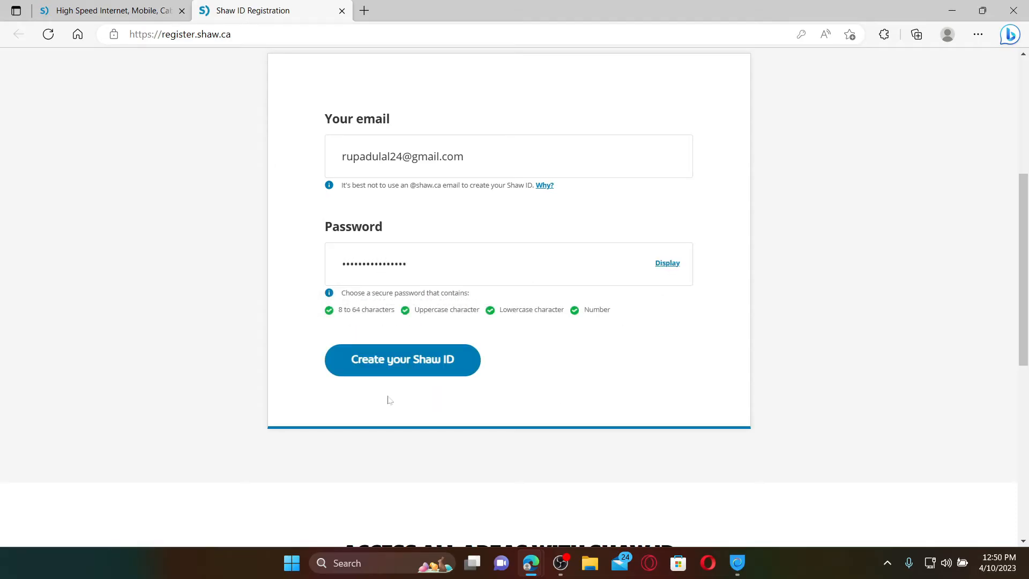
left_click(402, 359)
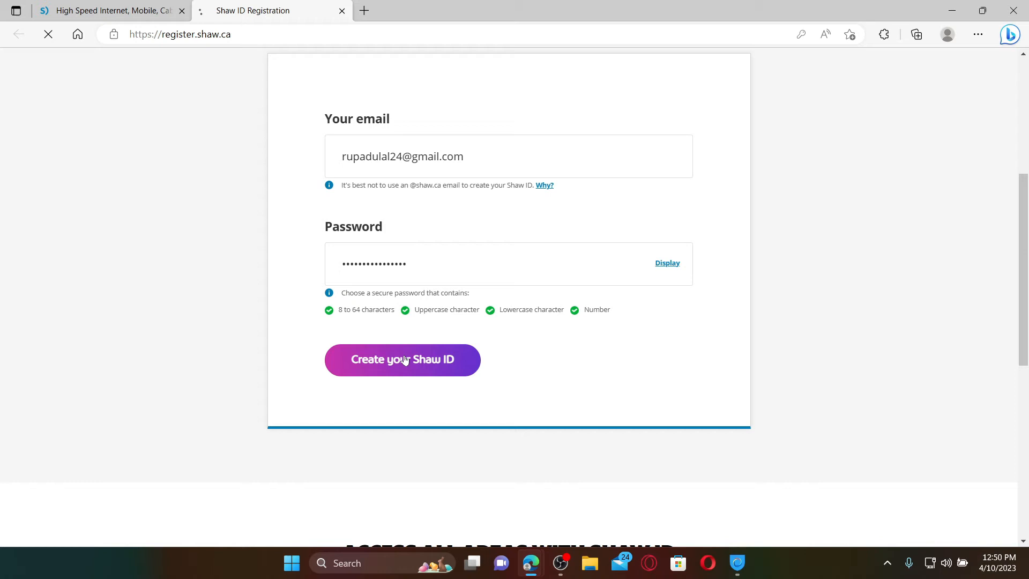
left_click(401, 359)
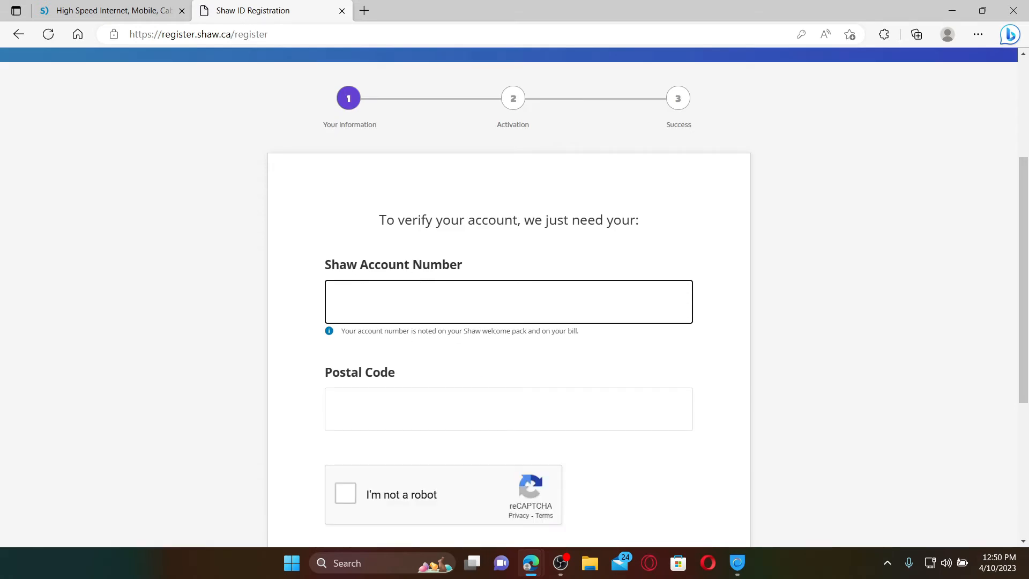
left_click(508, 301)
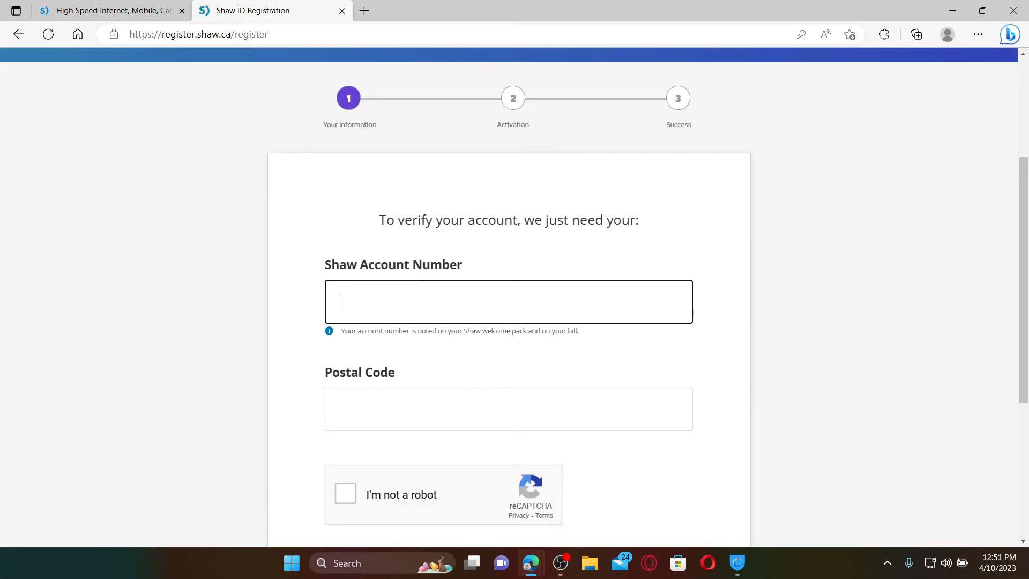
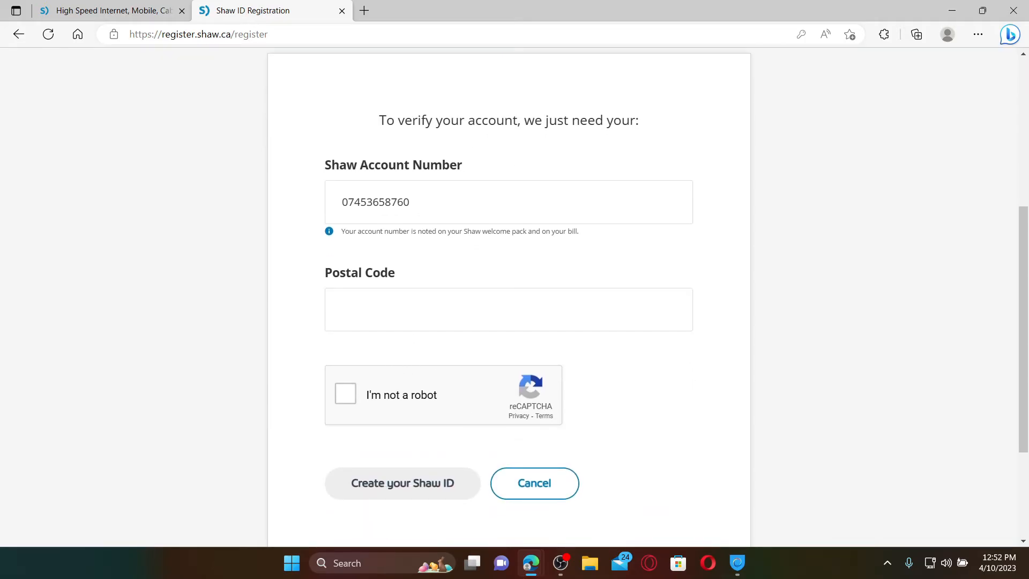
mouse_move(346, 394)
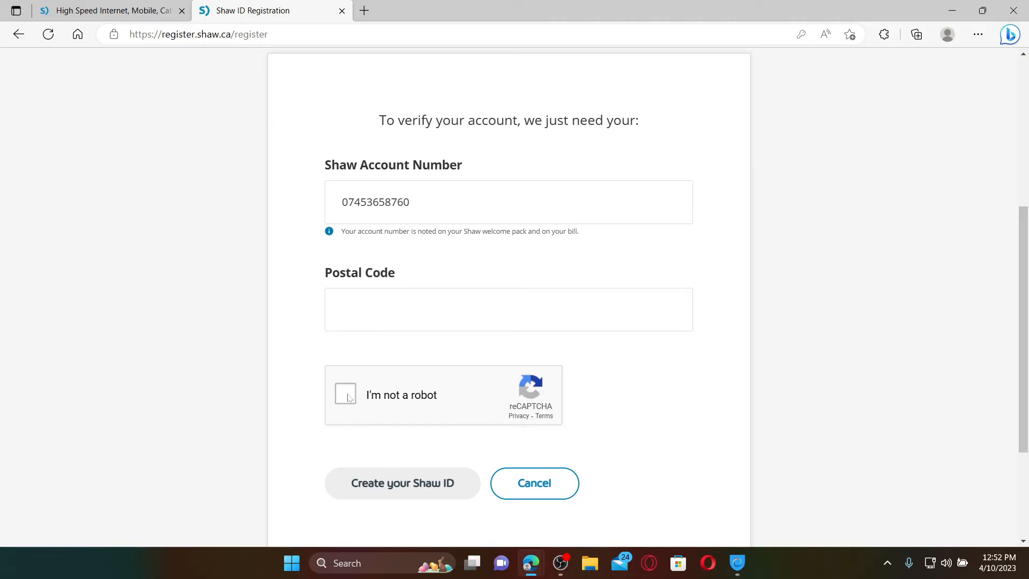
- Pass the reCAPTCHA by selecting the car images and verifying
left_click(345, 394)
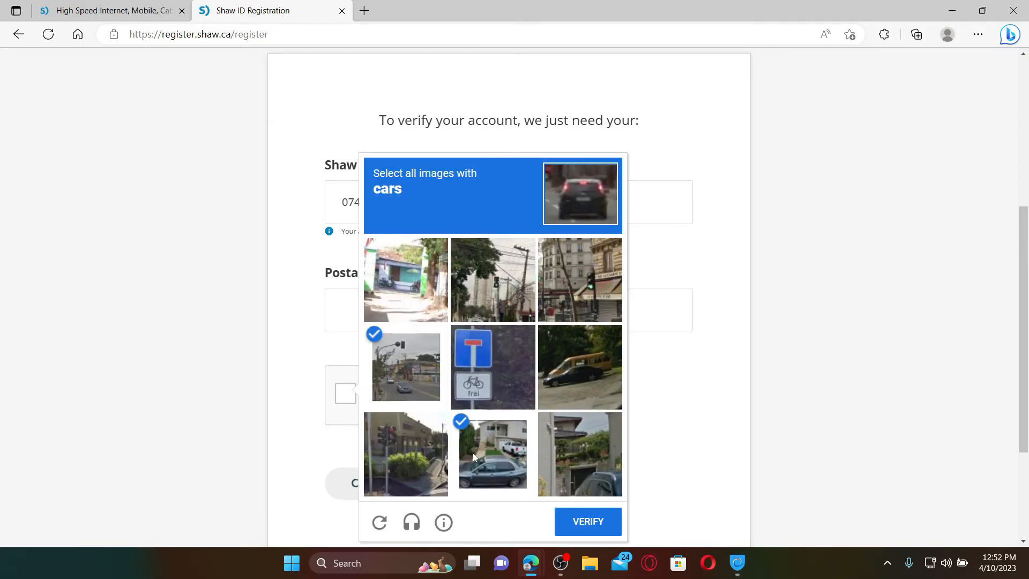
left_click(580, 366)
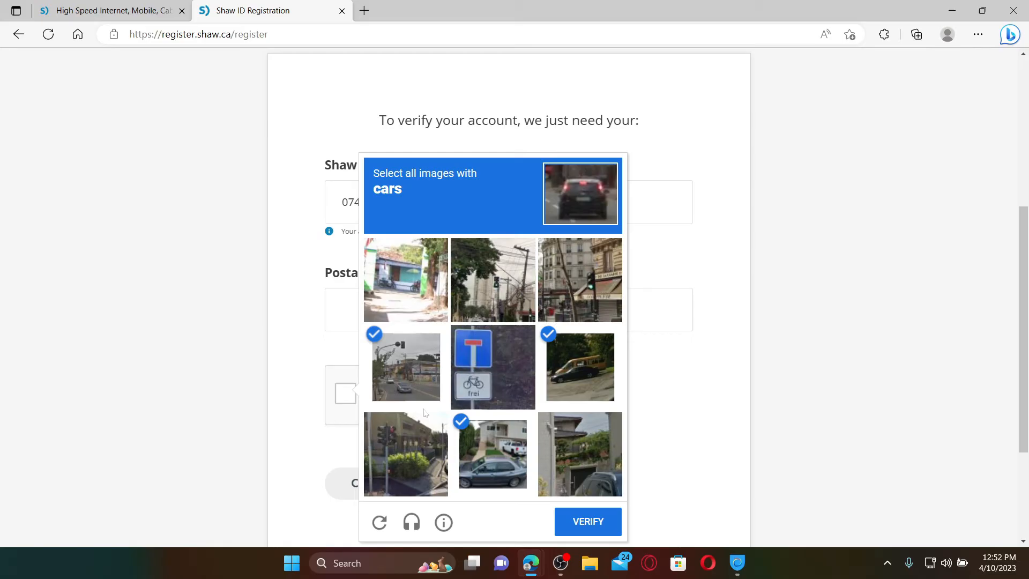
left_click(587, 521)
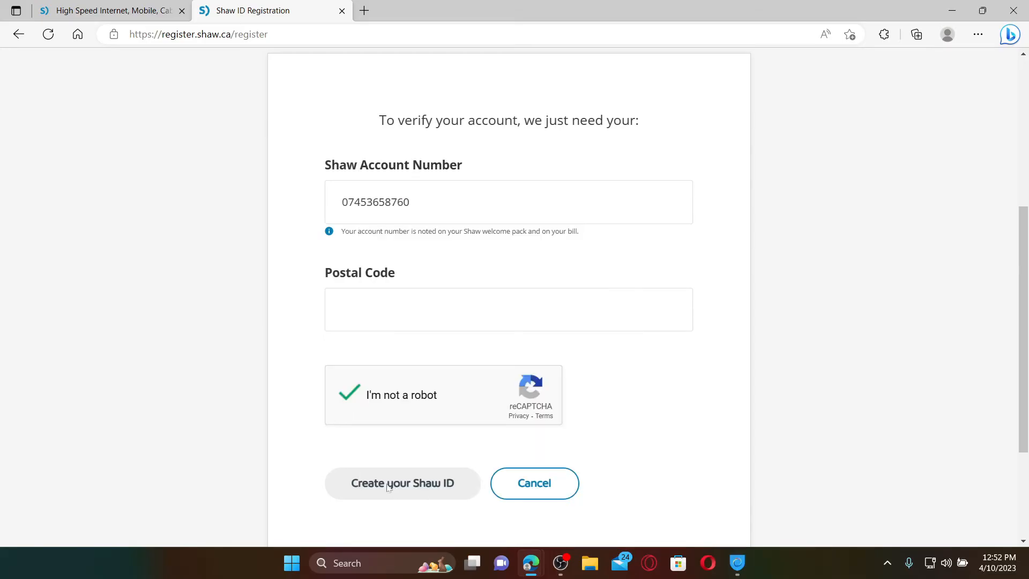